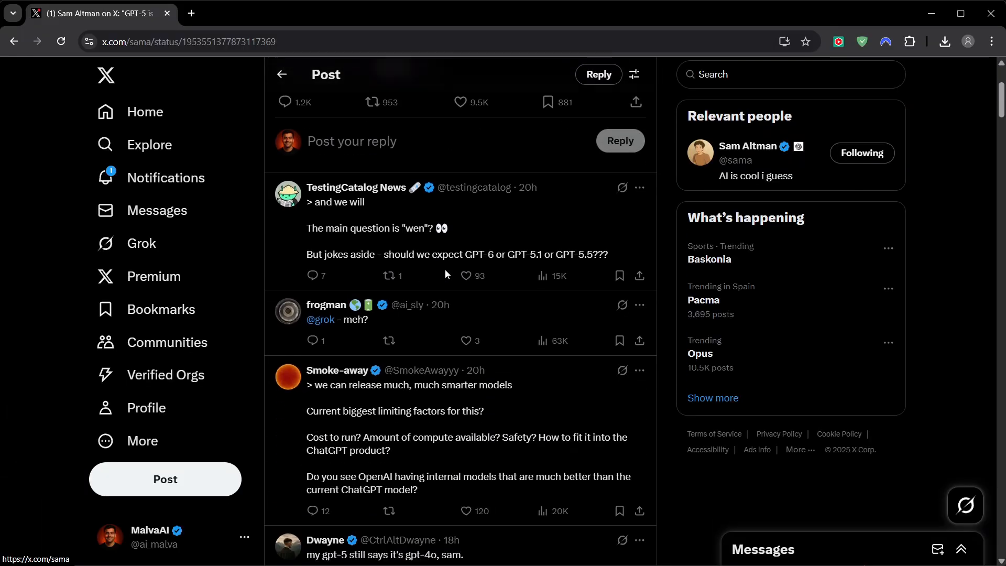
Scroll Sam Altman's GPT-5 reply thread to the screenshots of ChatGPT claiming GPT-4o or GPT-4.5.
{"action": "scroll", "scroll_direction": "down", "scroll_amount": 3}
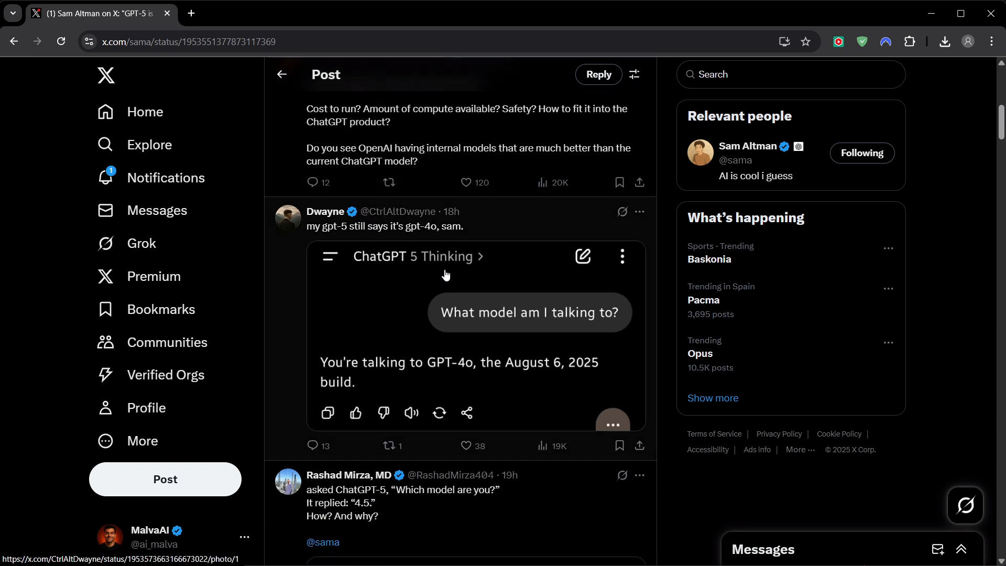
{"action": "mouse_move", "coordinate": [486, 261]}
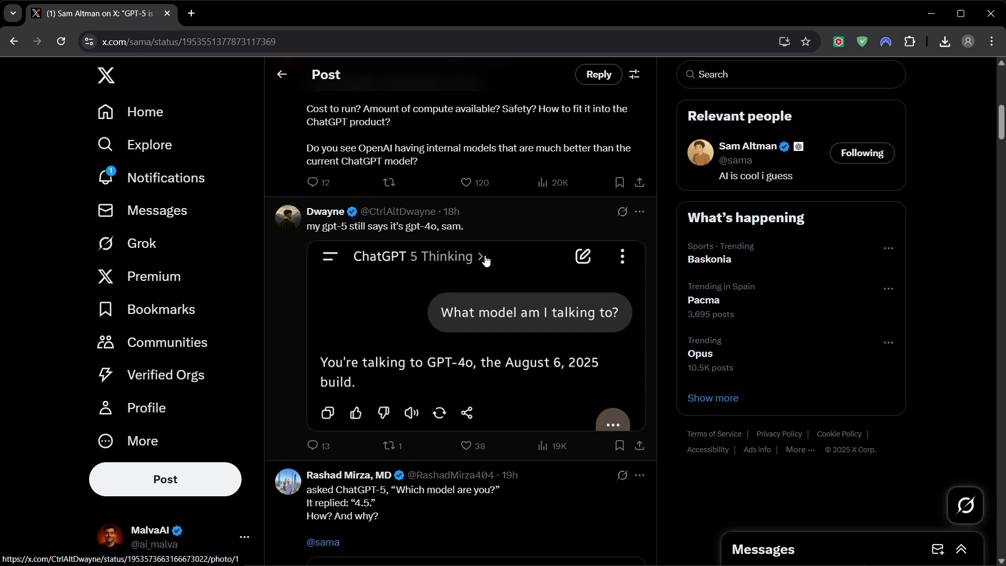
{"action": "scroll", "scroll_direction": "down", "scroll_amount": 3}
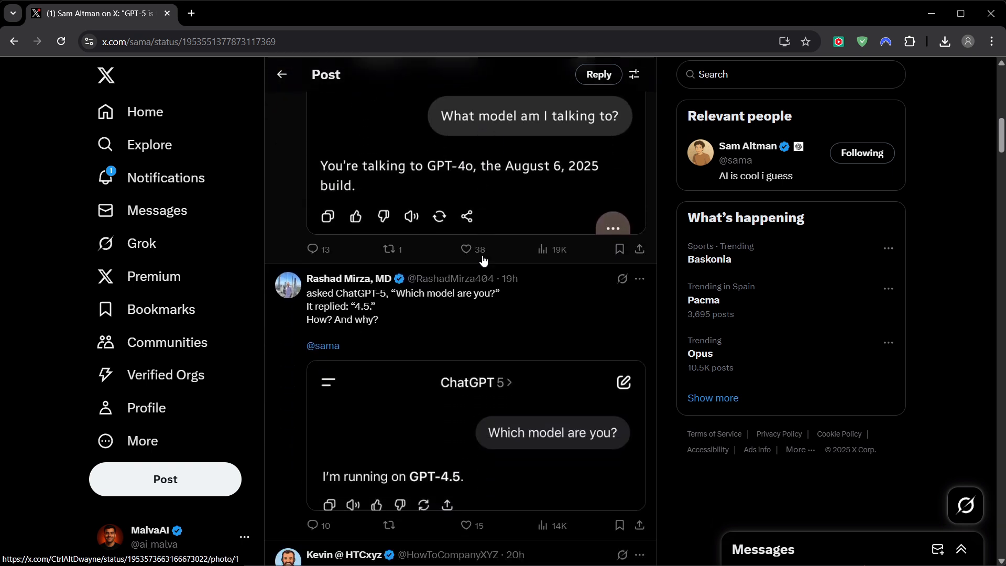
{"action": "scroll", "scroll_direction": "down", "scroll_amount": 3}
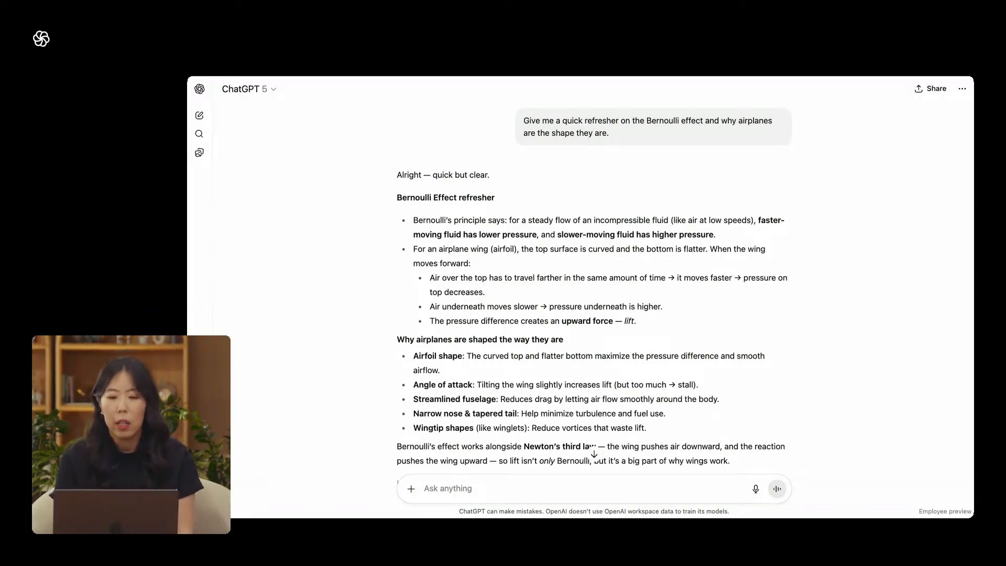
{"action": "mouse_move", "coordinate": [763, 229]}
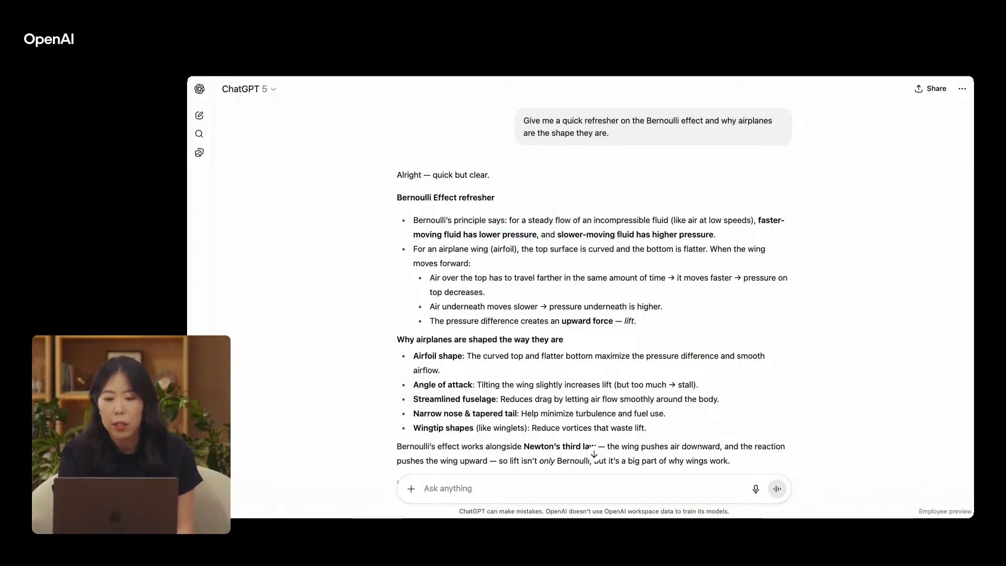
{"action": "mouse_move", "coordinate": [721, 238]}
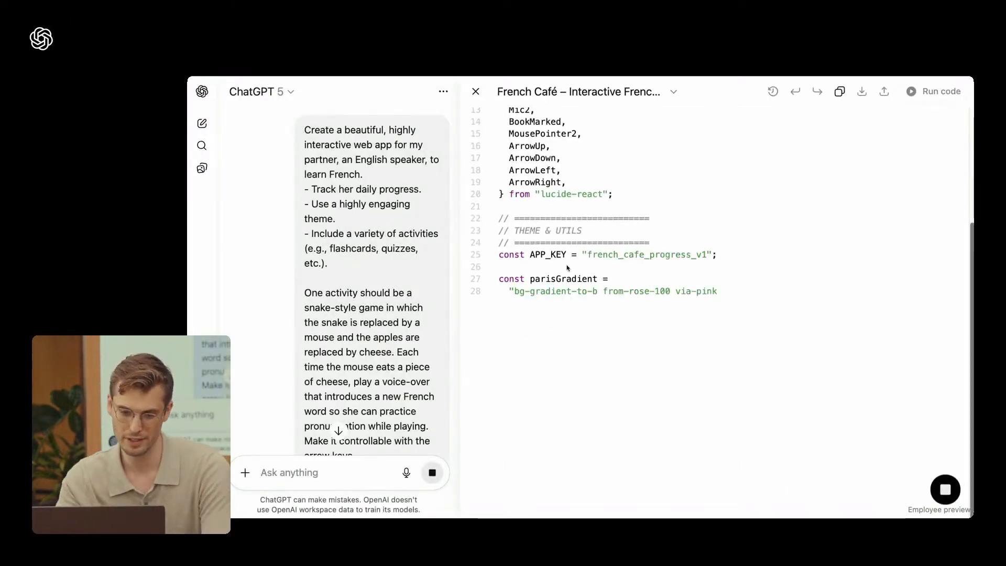
Scroll through GPT-5's generated French Café app code with the mouse-and-cheese game.
{"action": "scroll", "scroll_direction": "down", "scroll_amount": 3}
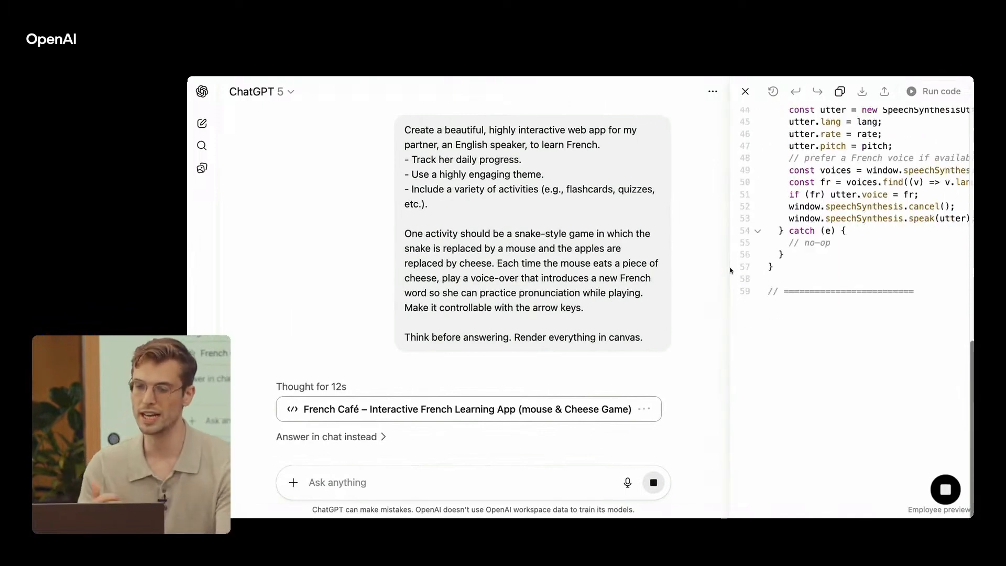
{"action": "scroll", "scroll_direction": "down", "scroll_amount": 3}
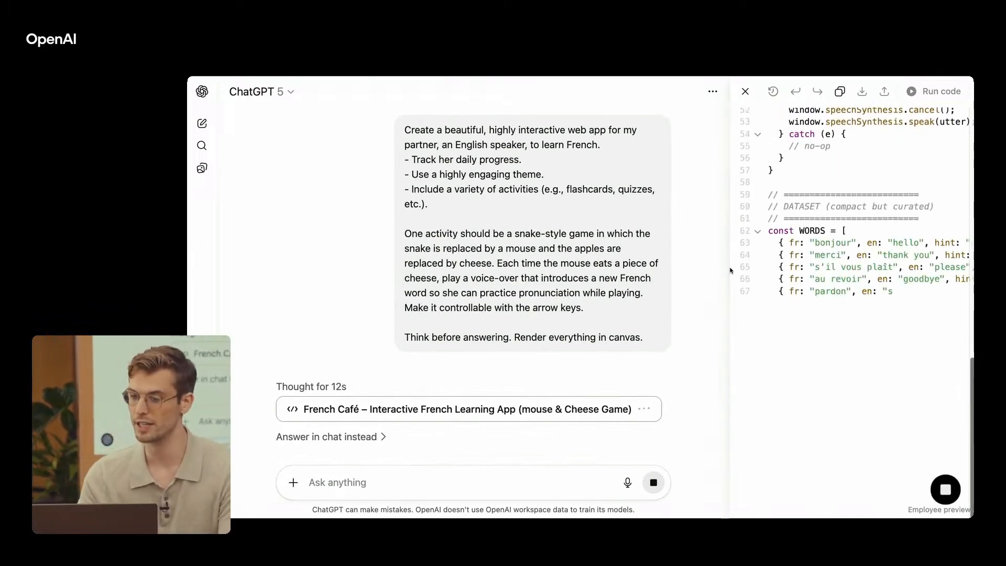
{"action": "scroll", "scroll_direction": "down", "scroll_amount": 3}
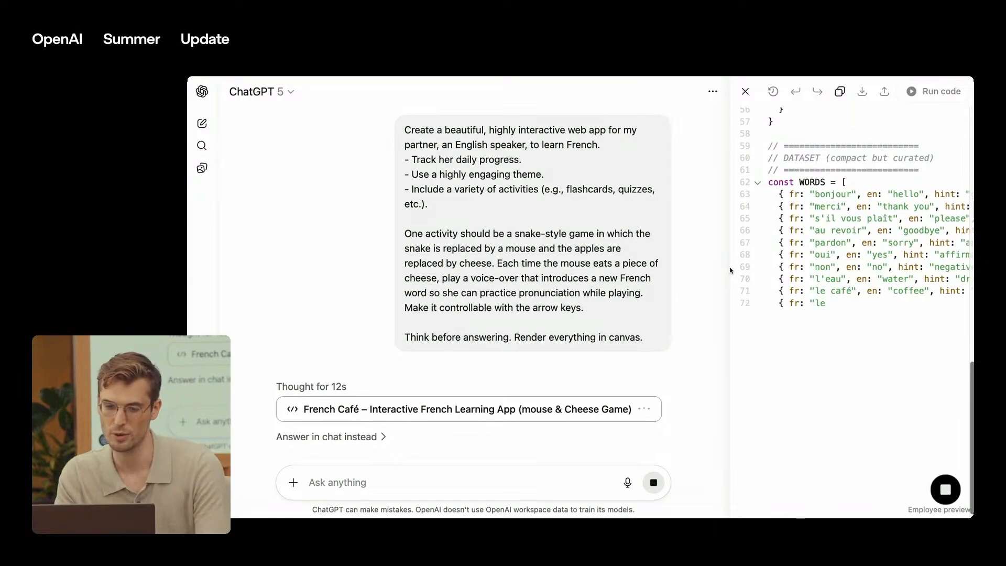
{"action": "scroll", "scroll_direction": "down", "scroll_amount": 3}
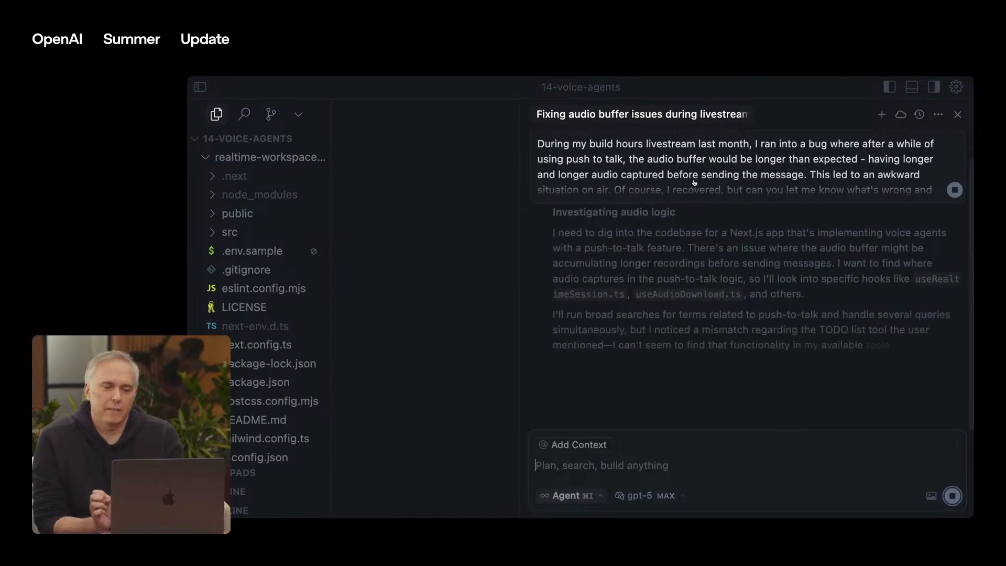
Scroll the Cursor agent's gpt-5 MAX investigation of the push-to-talk audio buffer bug.
{"action": "scroll", "scroll_direction": "down", "scroll_amount": 3}
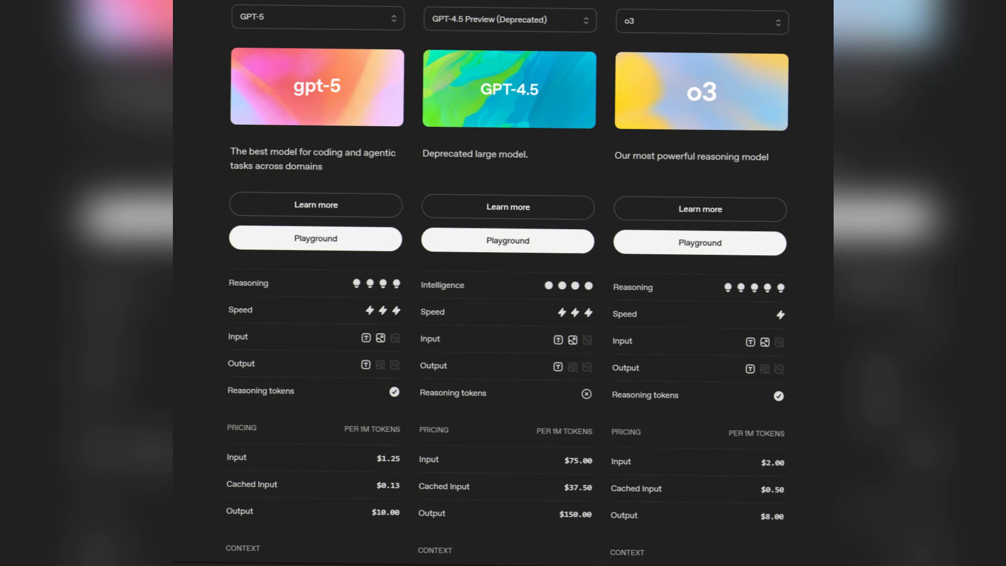
{"action": "scroll", "scroll_direction": "down", "scroll_amount": 3}
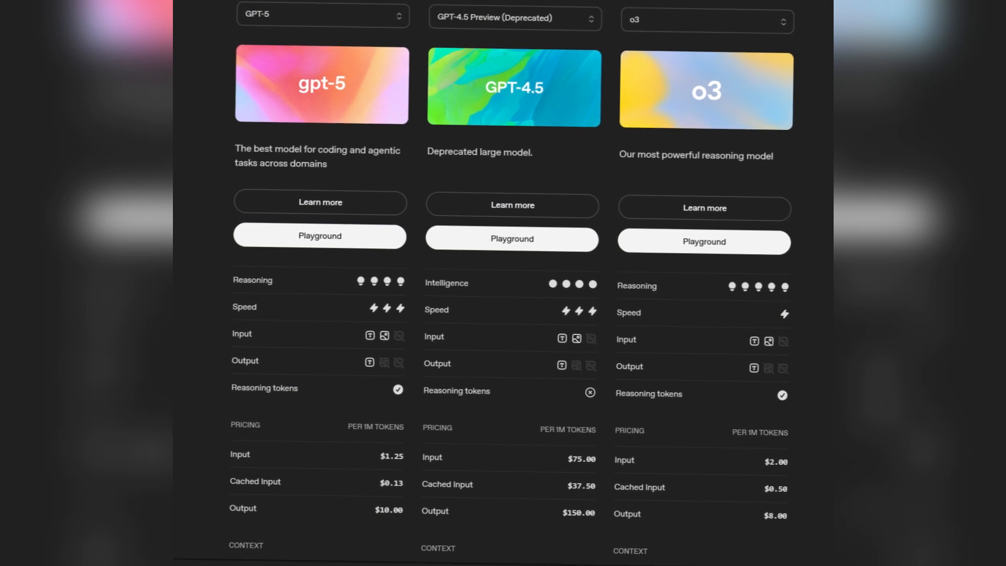
{"action": "scroll", "scroll_direction": "up", "scroll_amount": 3}
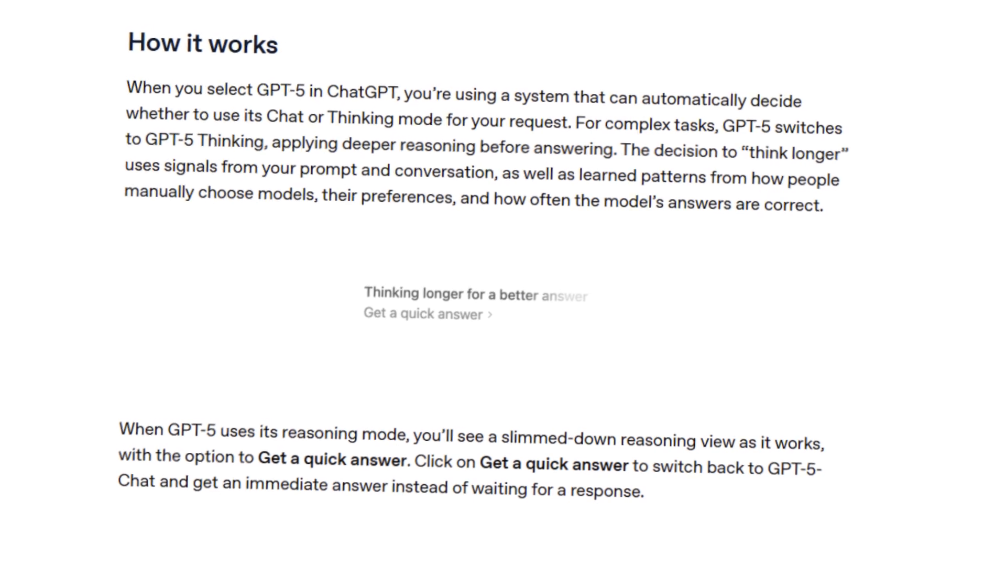
{"action": "scroll", "scroll_direction": "down", "scroll_amount": 3}
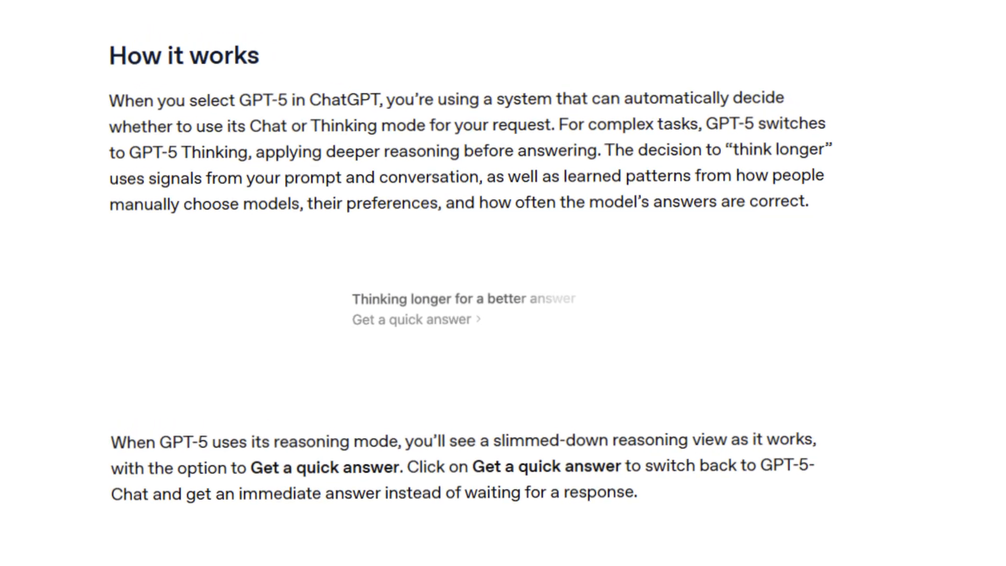
{"action": "scroll", "scroll_direction": "down", "scroll_amount": 3}
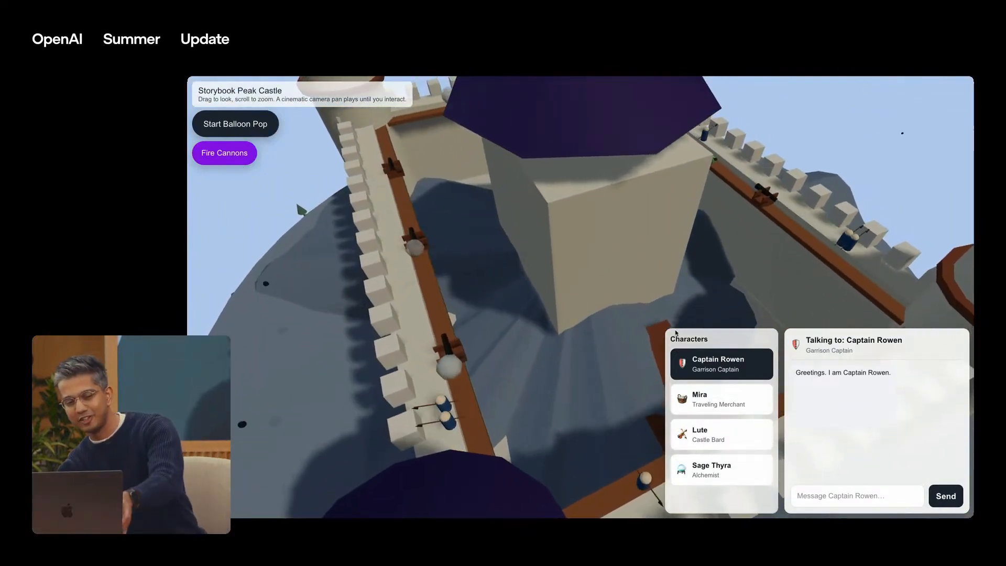
Fire three cannon volleys across the Storybook Peak Castle scene.
{"action": "left_click", "coordinate": [223, 152]}
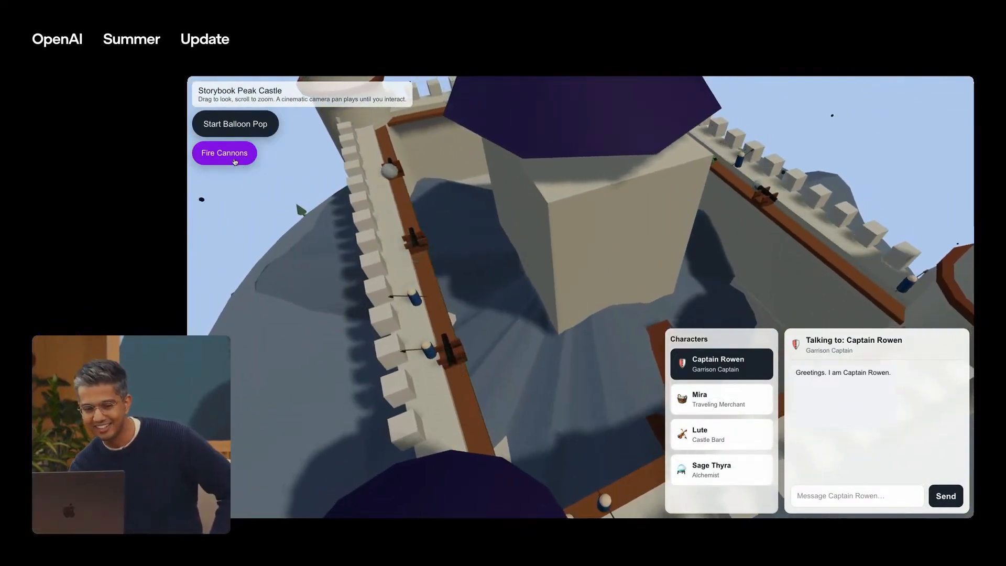
{"action": "left_click", "coordinate": [224, 153]}
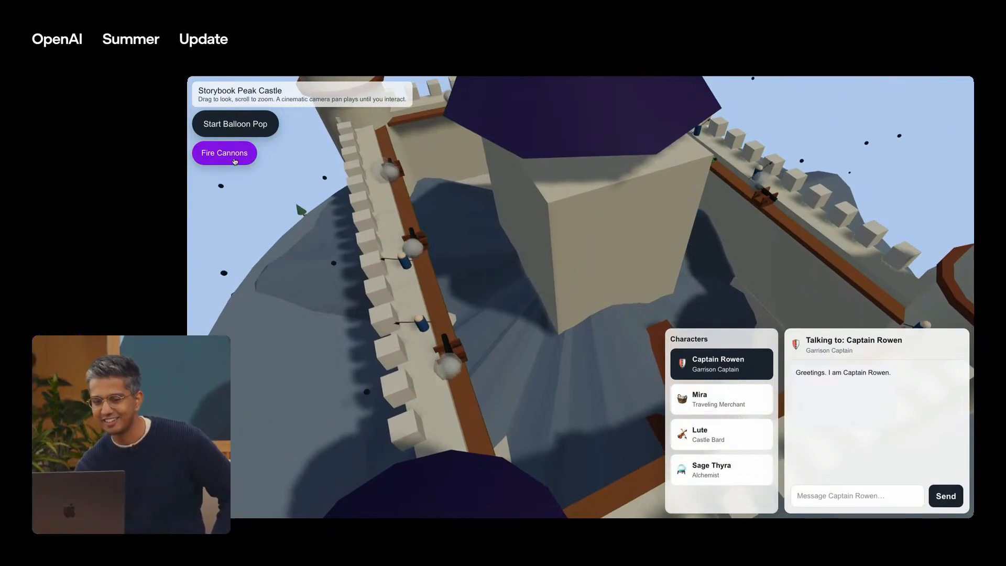
{"action": "left_click", "coordinate": [223, 153]}
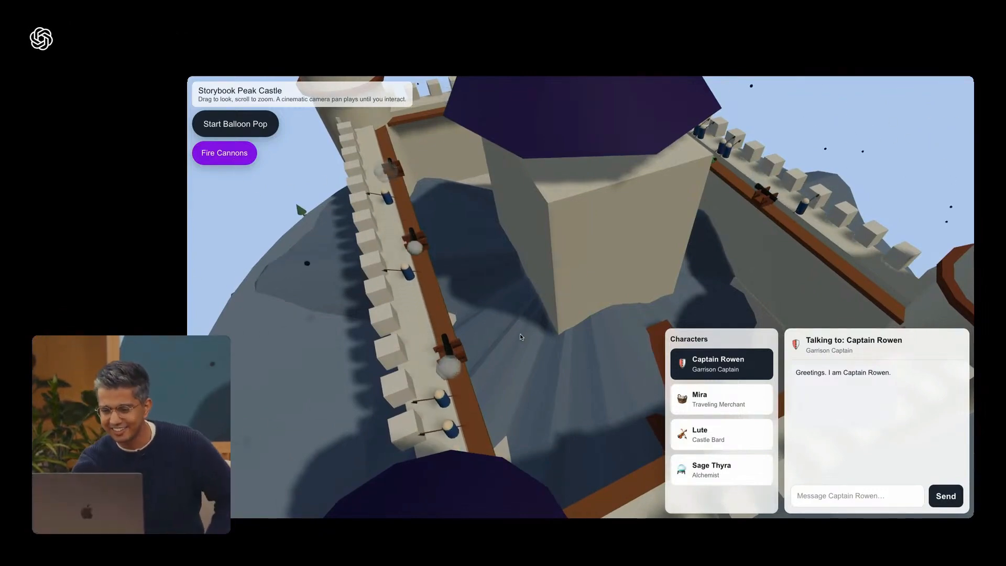